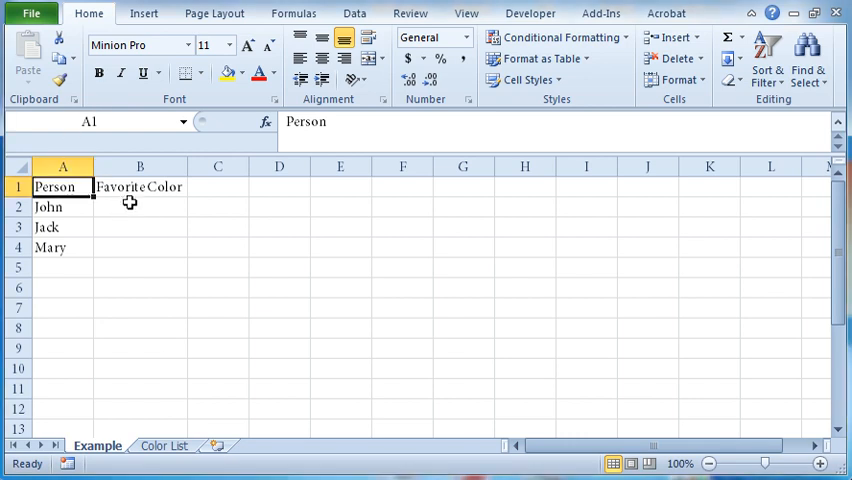
Select the empty Favorite Color cells B2:B4 for John, Jack and Mary, then switch to Data
drag(139, 206, 139, 247)
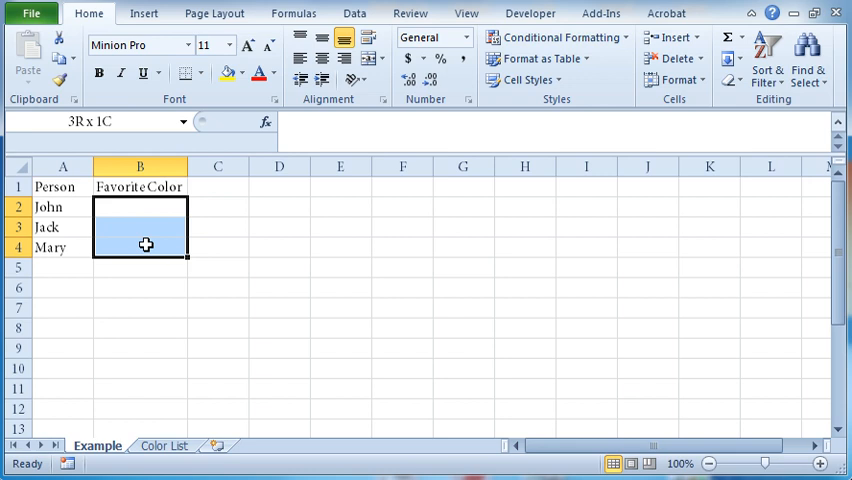
click(355, 13)
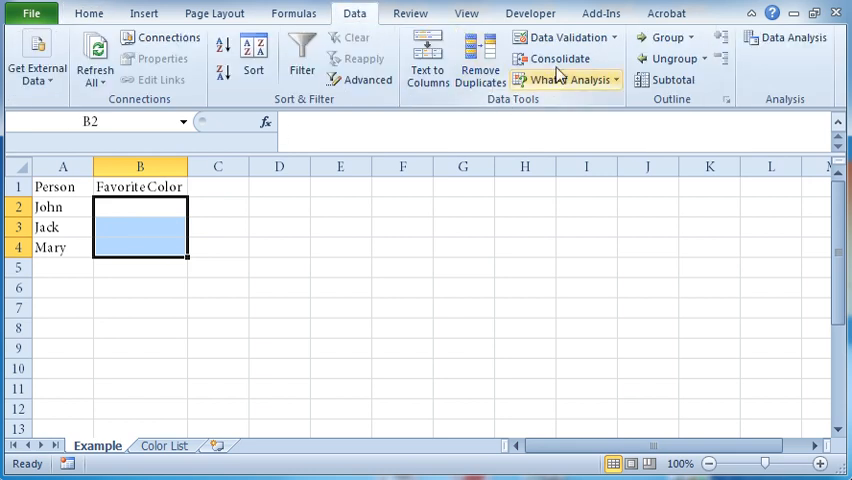
Start a Data Validation rule allowing List entries and begin entering its source
click(560, 37)
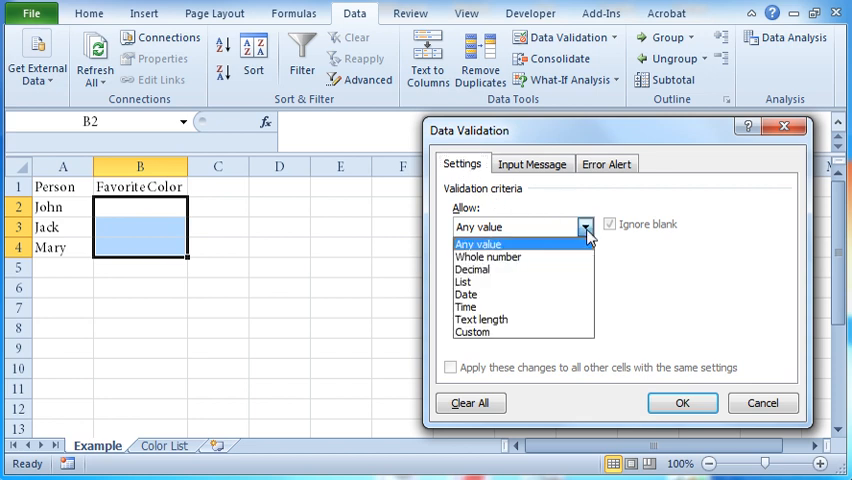
click(463, 281)
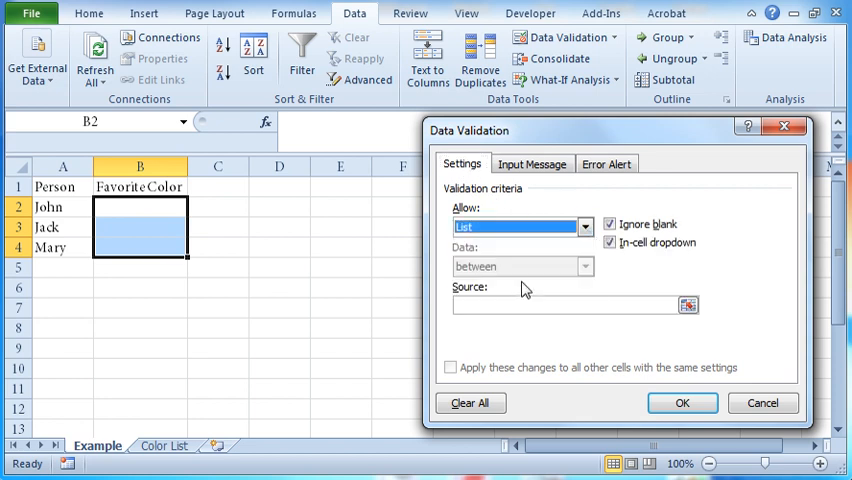
click(609, 243)
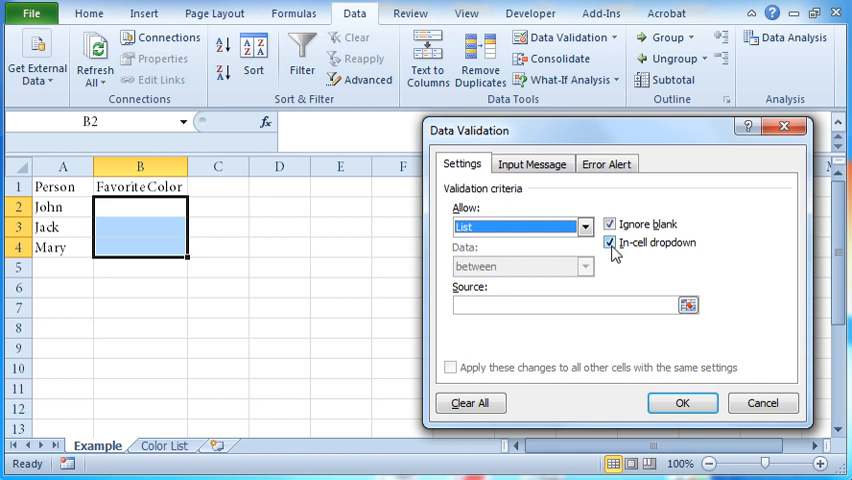
click(686, 305)
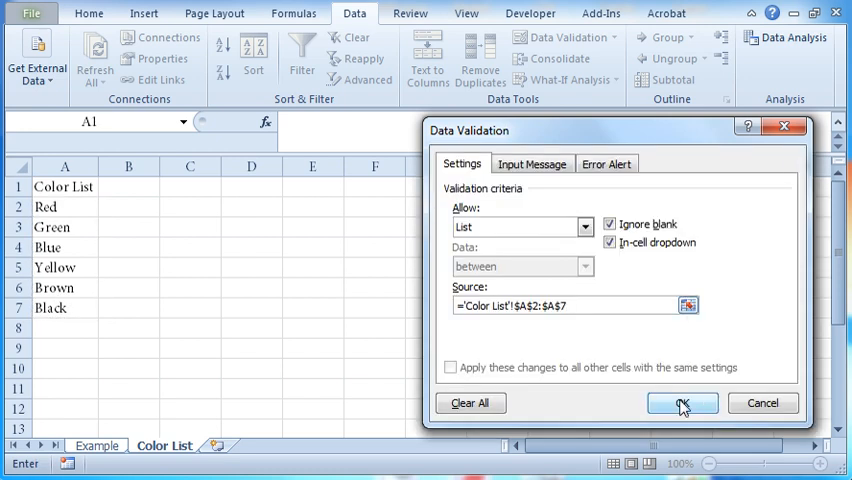
Confirm the list validation, then enter Green for John and pick Green for Jack
click(681, 402)
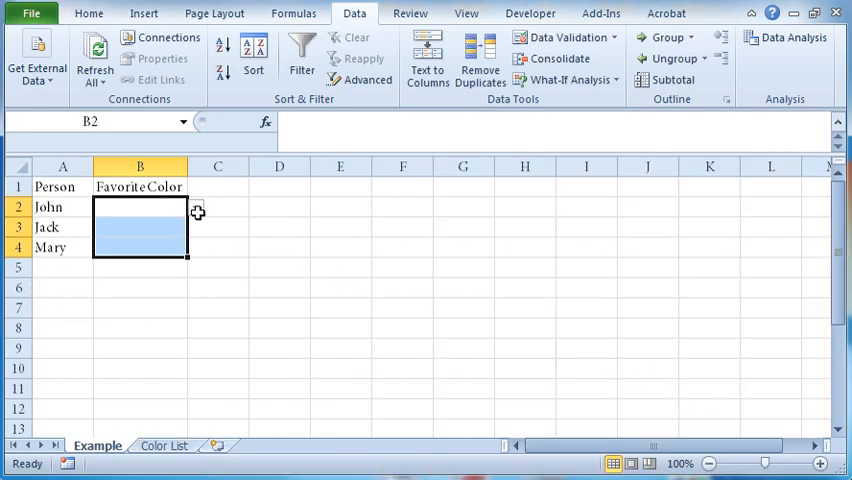
text(Green)
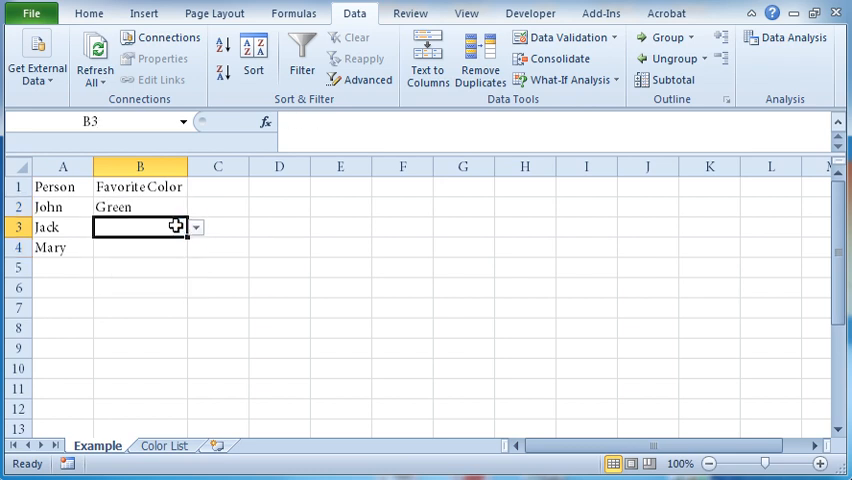
click(173, 227)
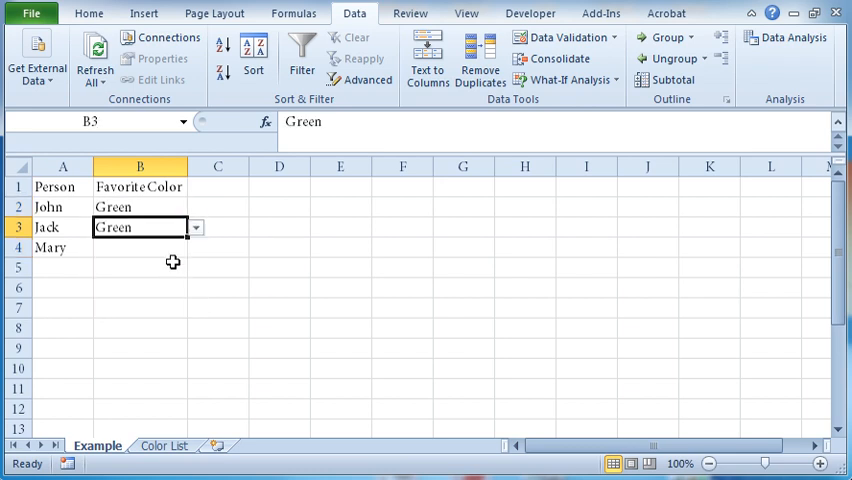